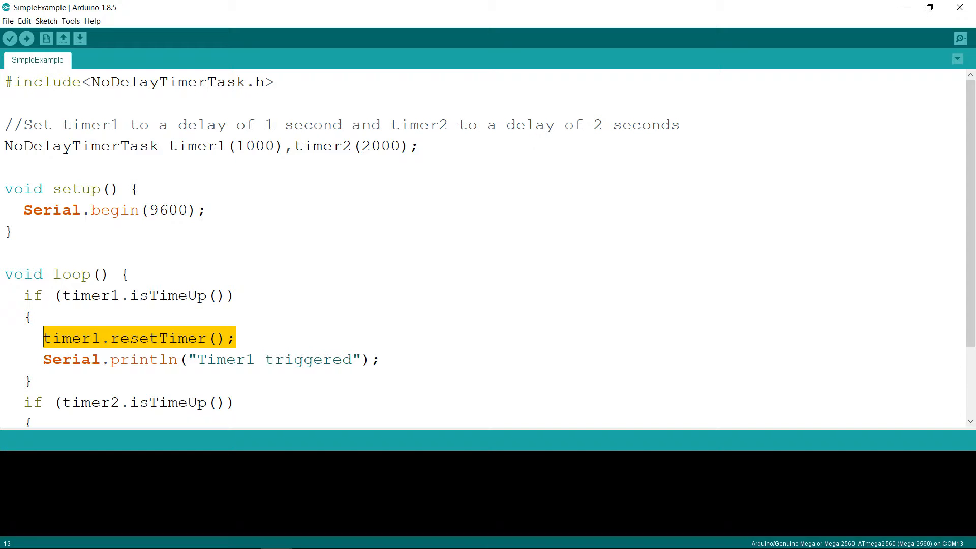
- Upload the SimpleExample two-timer sketch to the Mega board
click(959, 39)
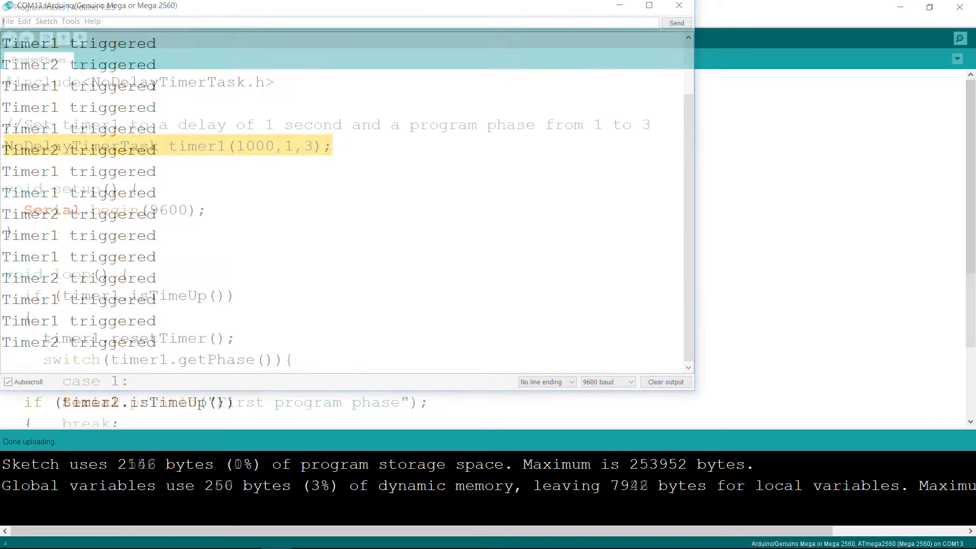
- Upload the ProgramPhases sketch and show the phase messages in the serial monitor
click(680, 5)
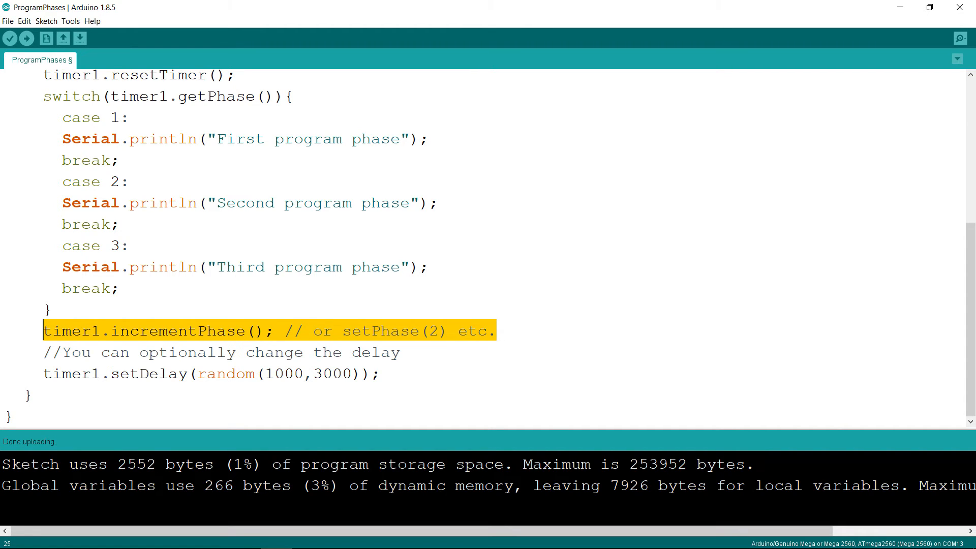
click(960, 38)
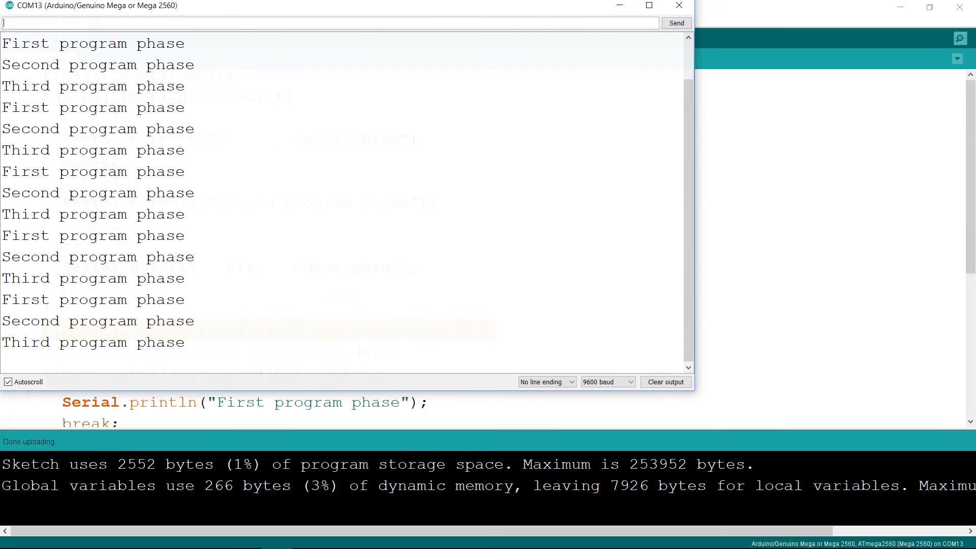